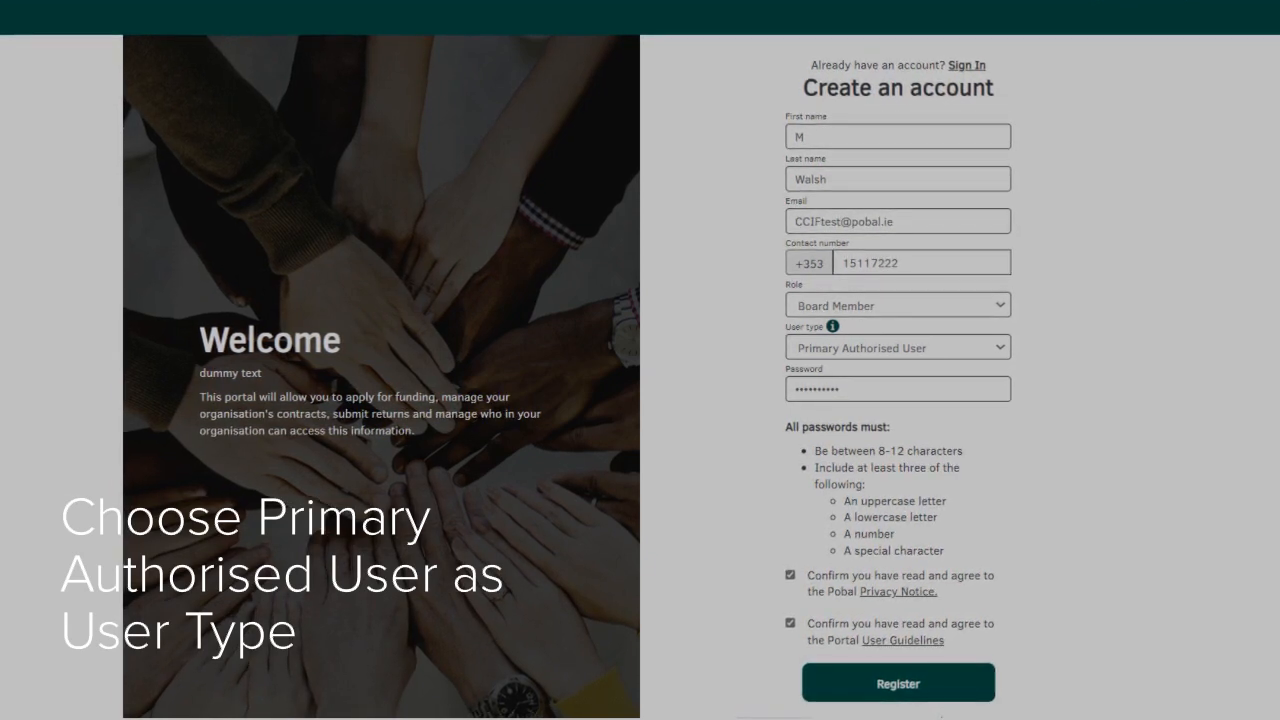
Register the new account as a Primary Authorised User with both agreements accepted.
{"action": "left_click", "coordinate": [896, 682]}
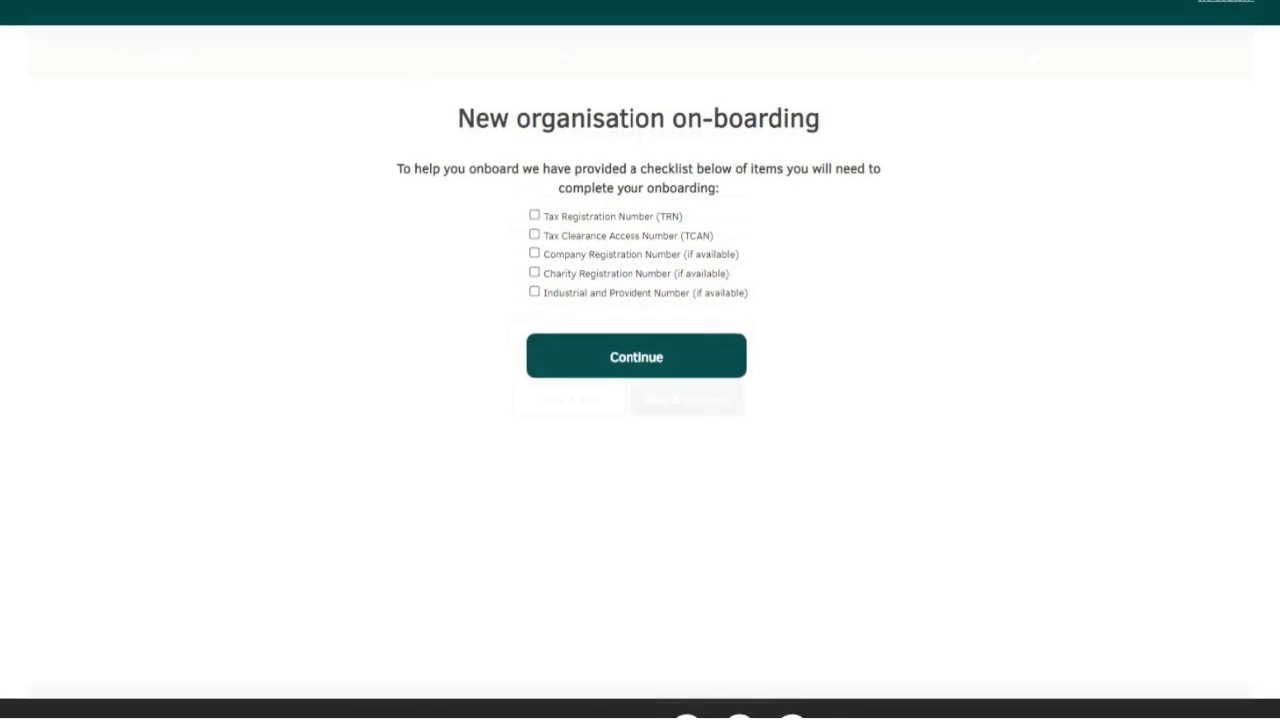
Save the organisation's company details and enter its TRN, TCAN and charity registration number.
{"action": "left_click", "coordinate": [636, 356]}
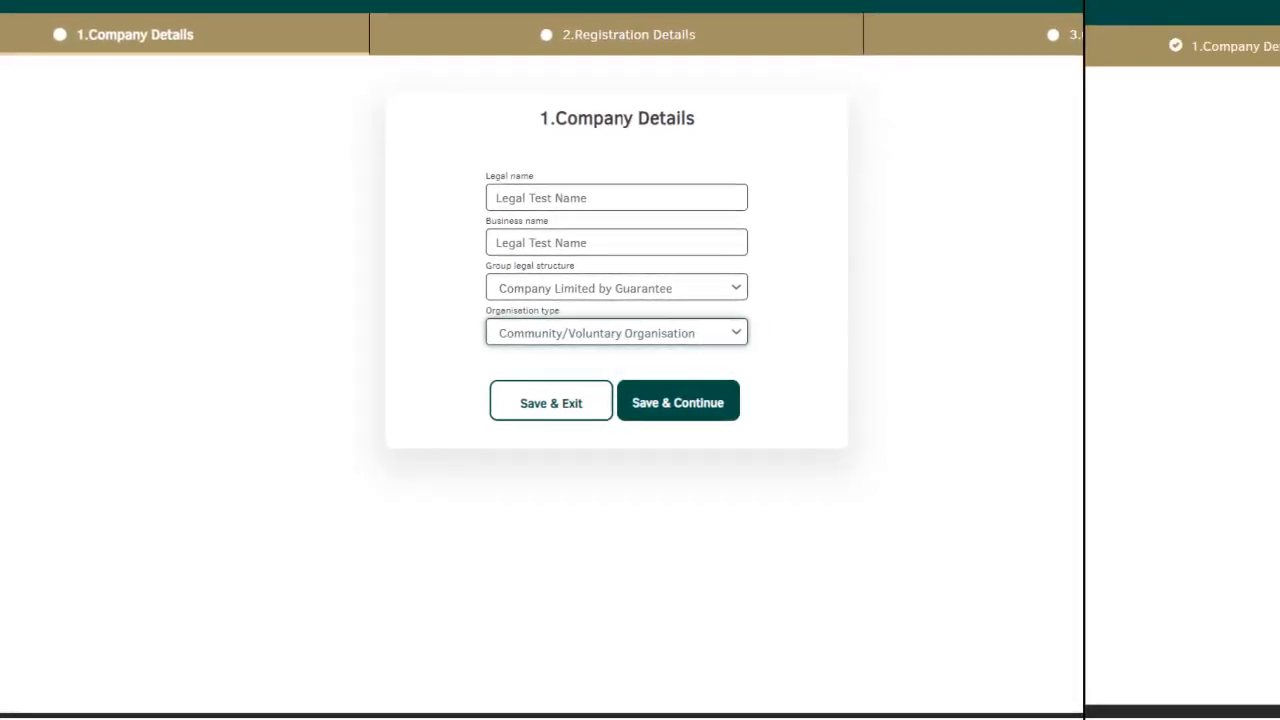
{"action": "left_click", "coordinate": [678, 400]}
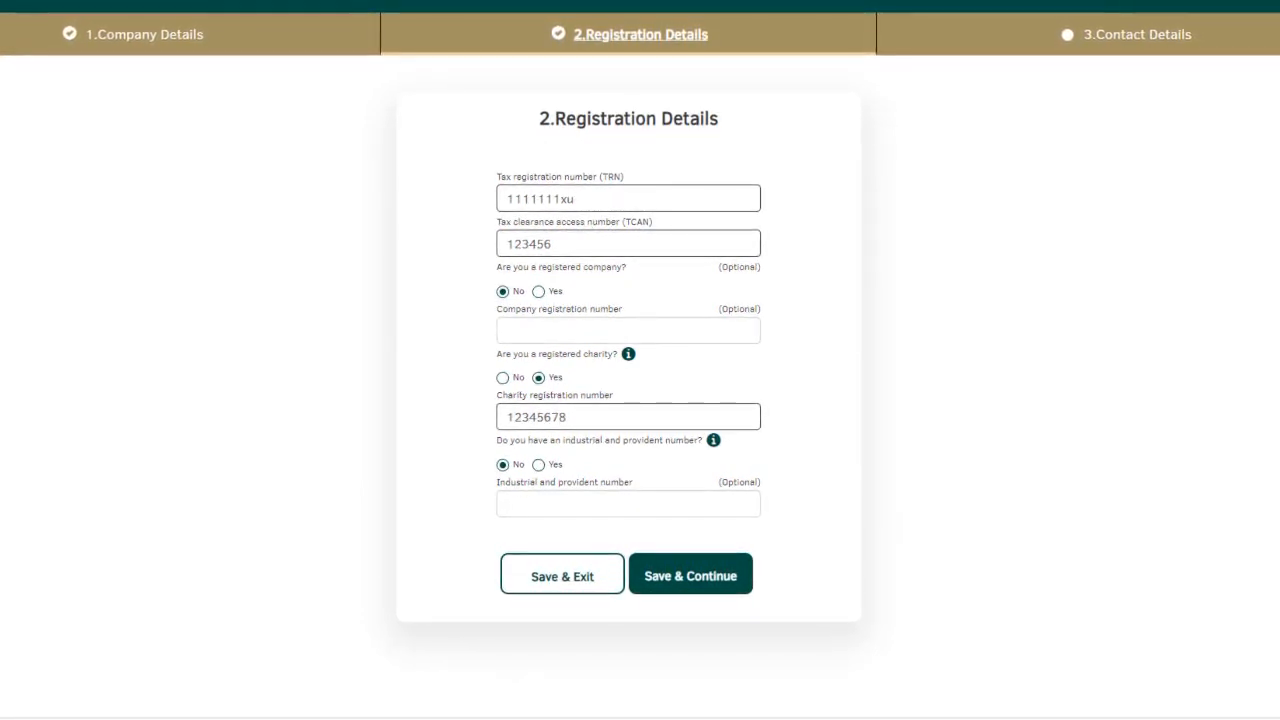
Save the contact number and eircode-found Ballina, Mayo address and reach the summary.
{"action": "left_click", "coordinate": [690, 574]}
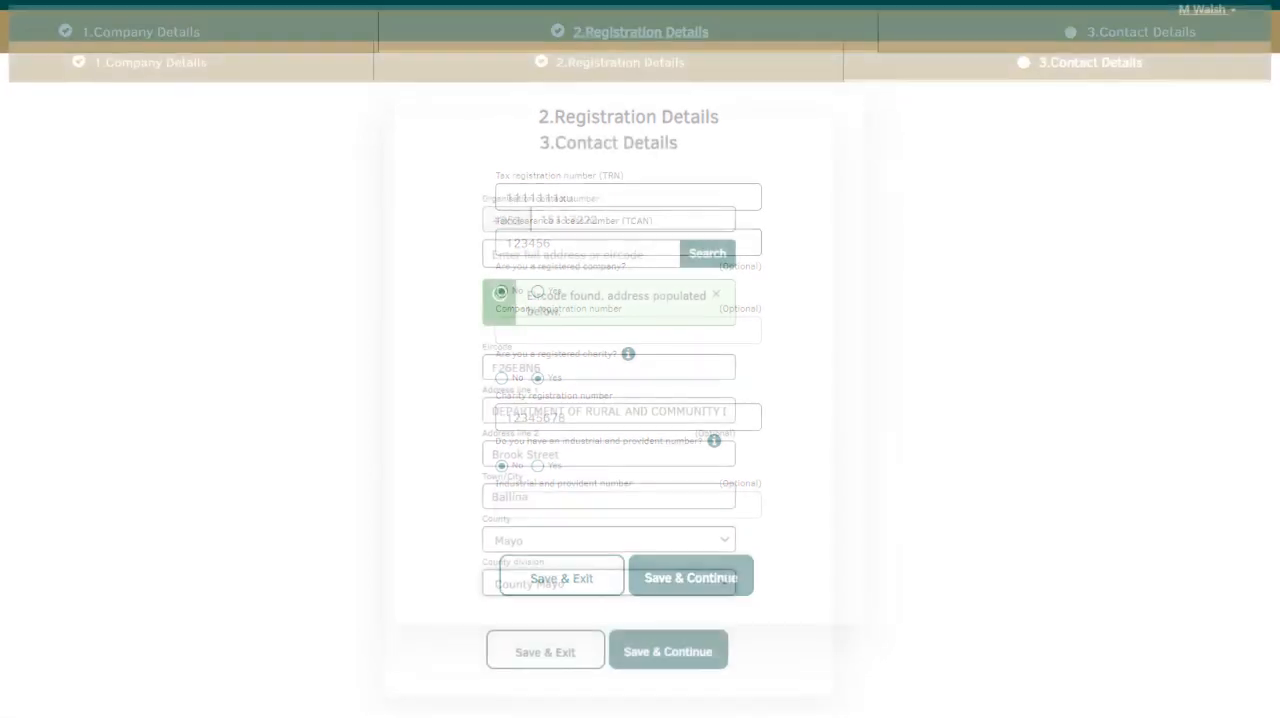
{"action": "left_click", "coordinate": [690, 578]}
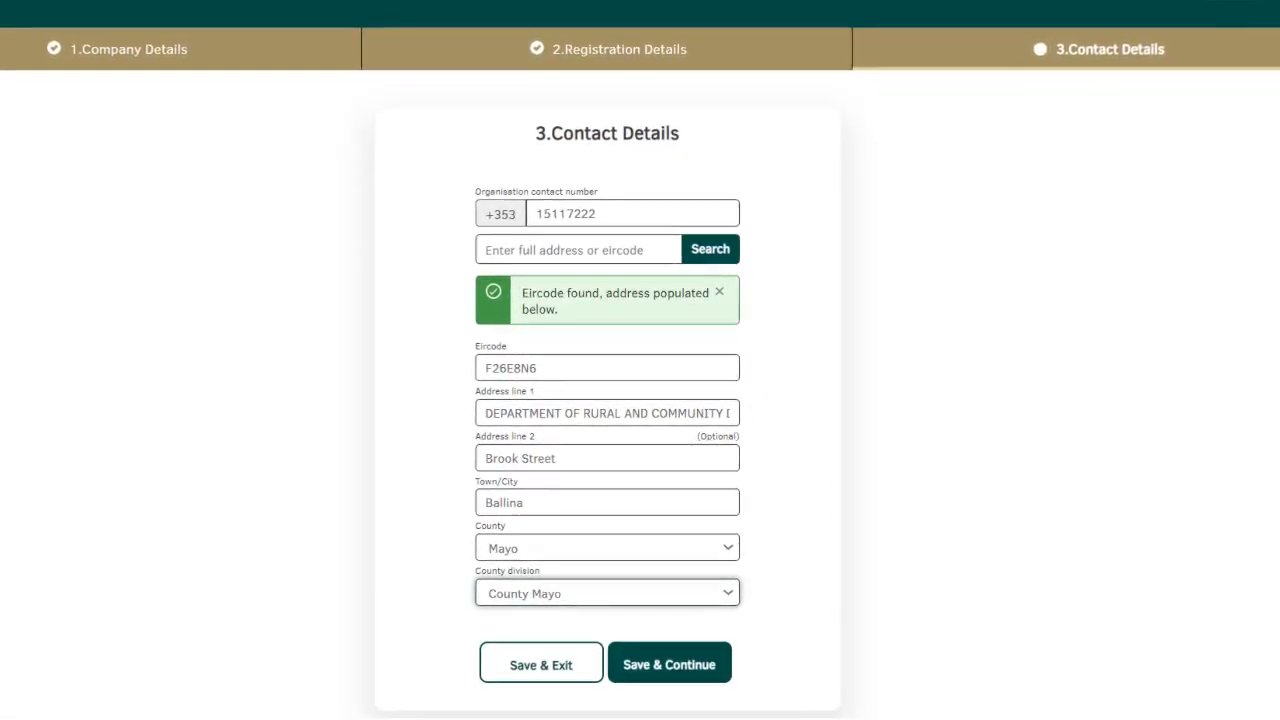
{"action": "left_click", "coordinate": [668, 664]}
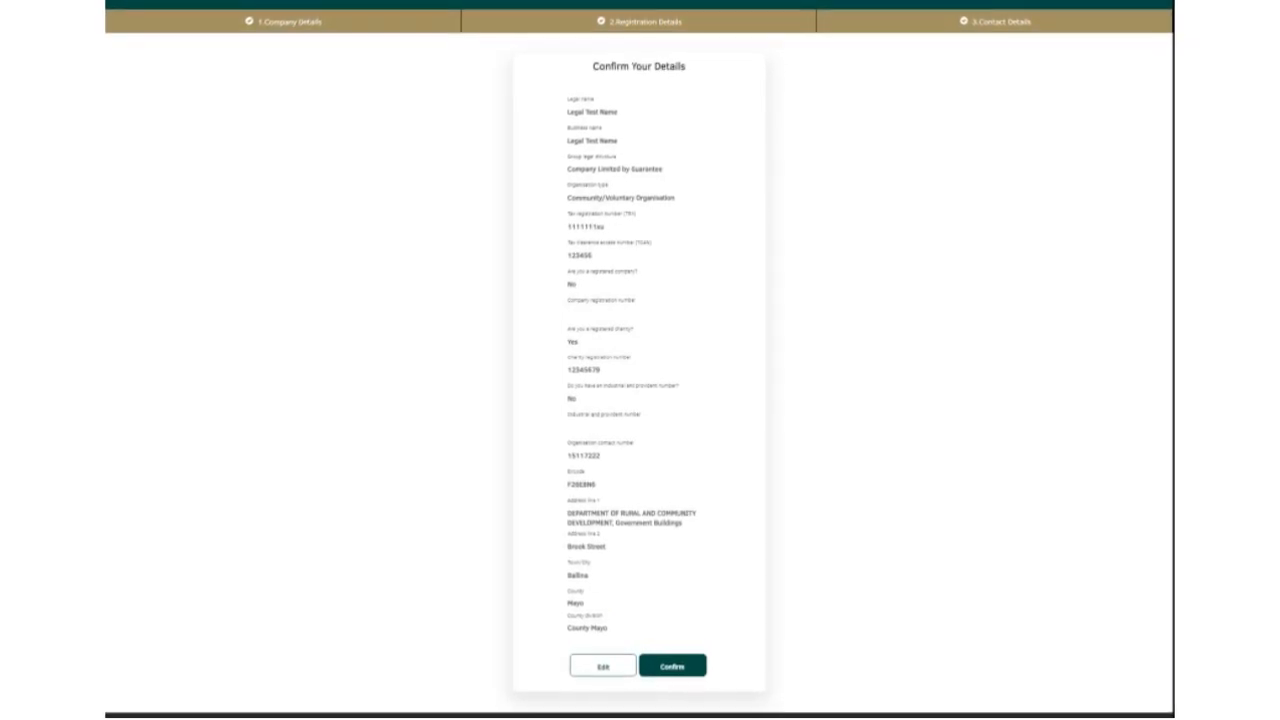
Confirm the onboarding details so the verification email is sent.
{"action": "left_click", "coordinate": [672, 664]}
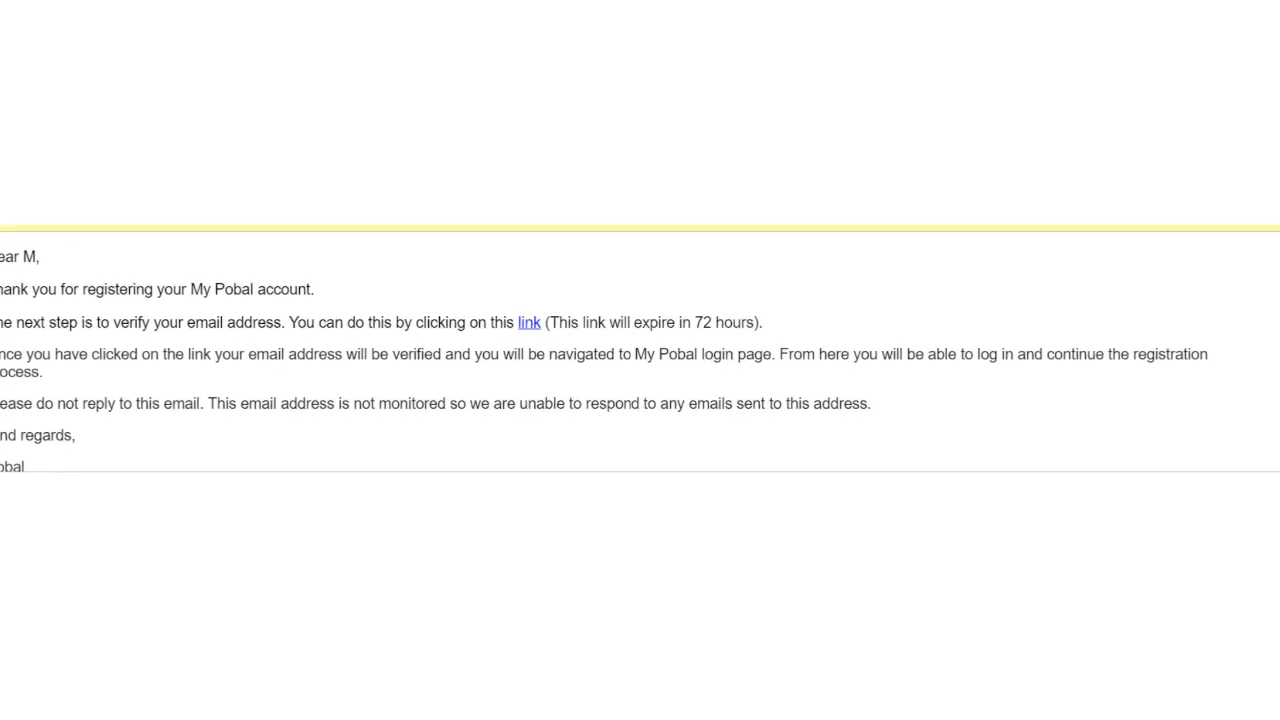
Verify the email address via the link and continue to the PAU role overview.
{"action": "left_click", "coordinate": [528, 322]}
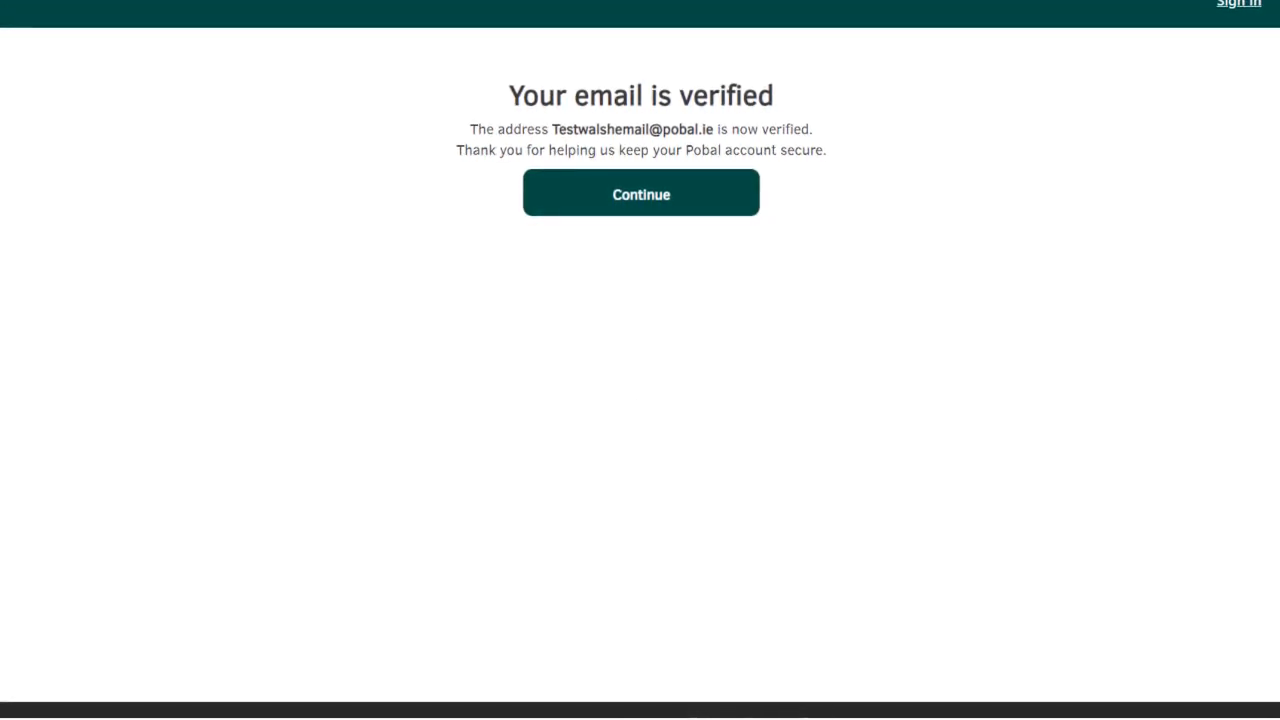
{"action": "left_click", "coordinate": [640, 192]}
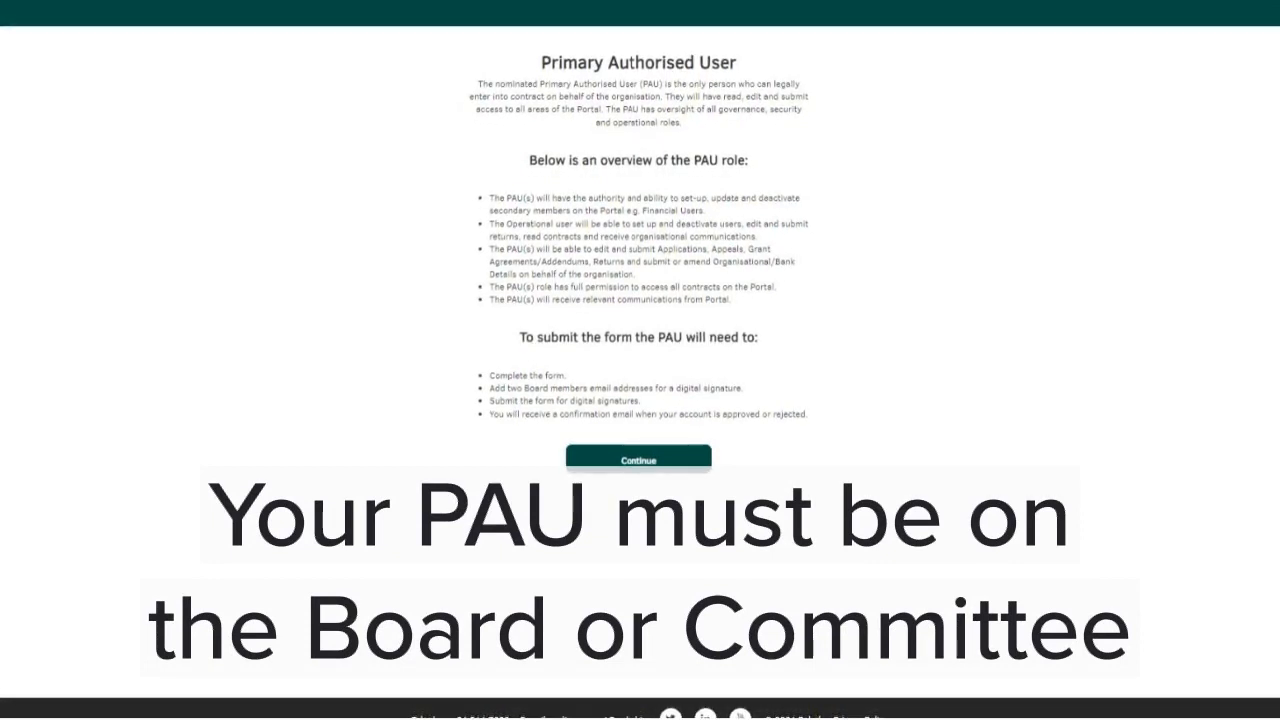
Proceed past the PAU overview, leaving No selected for replacing an existing PAU.
{"action": "left_click", "coordinate": [638, 458]}
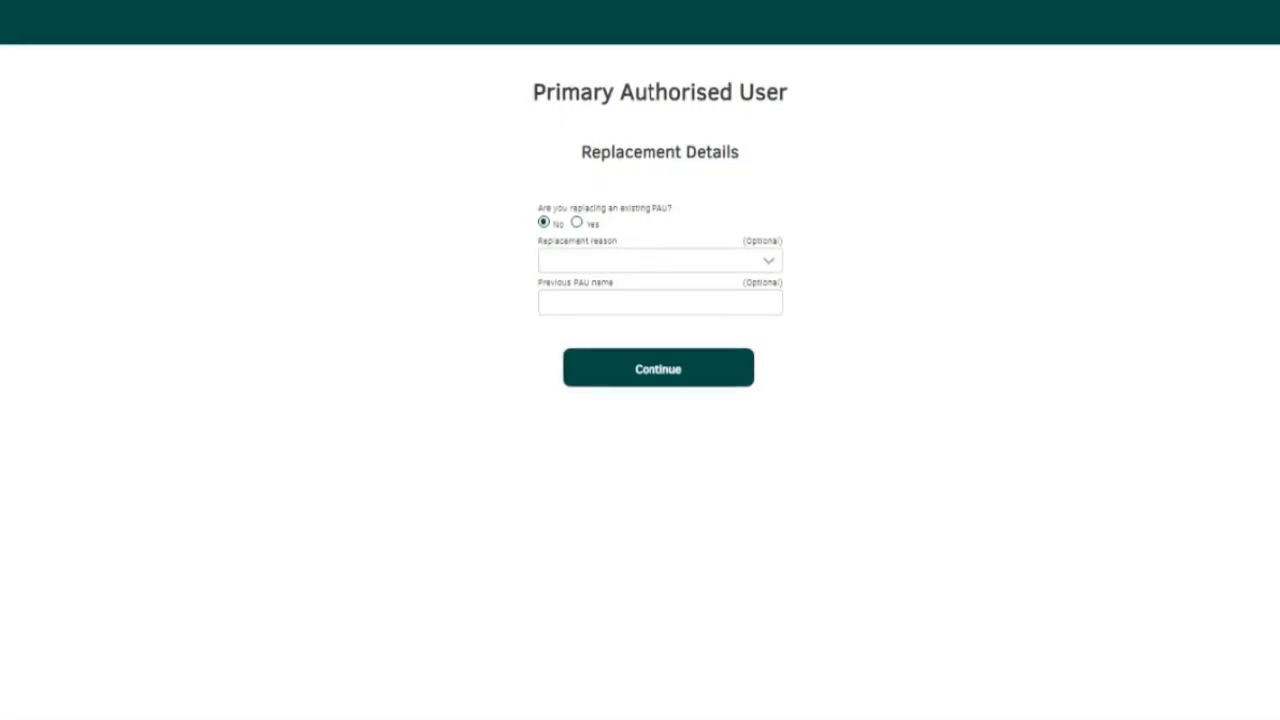
Add Board Member 1 as Board Member and Board Member 2 as Chairperson for confirmation.
{"action": "left_click", "coordinate": [658, 368]}
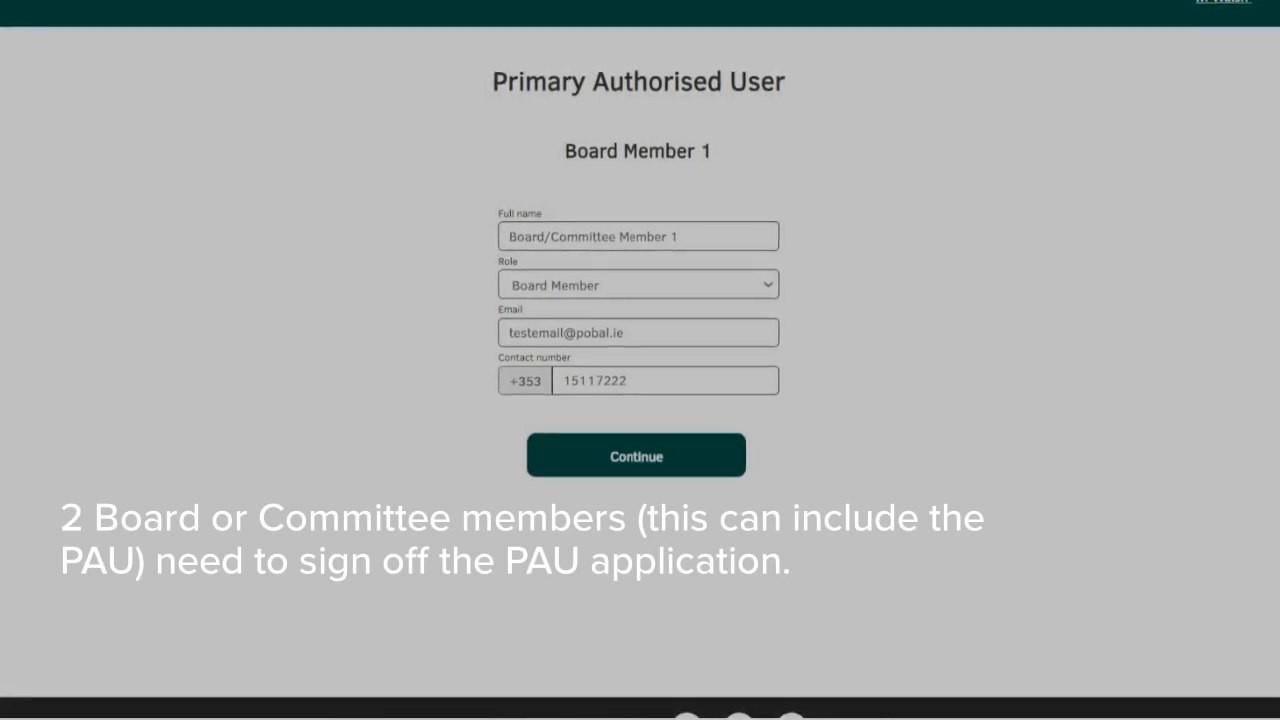
{"action": "left_click", "coordinate": [636, 456]}
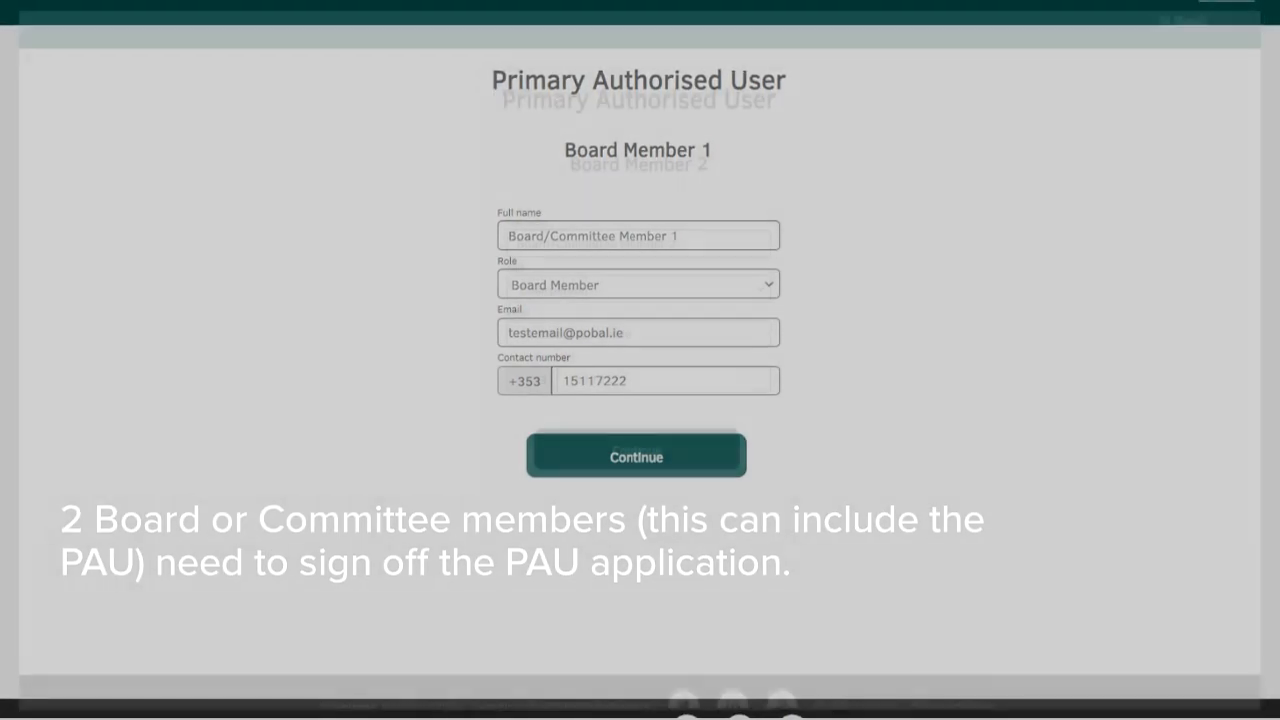
{"action": "left_click", "coordinate": [636, 456]}
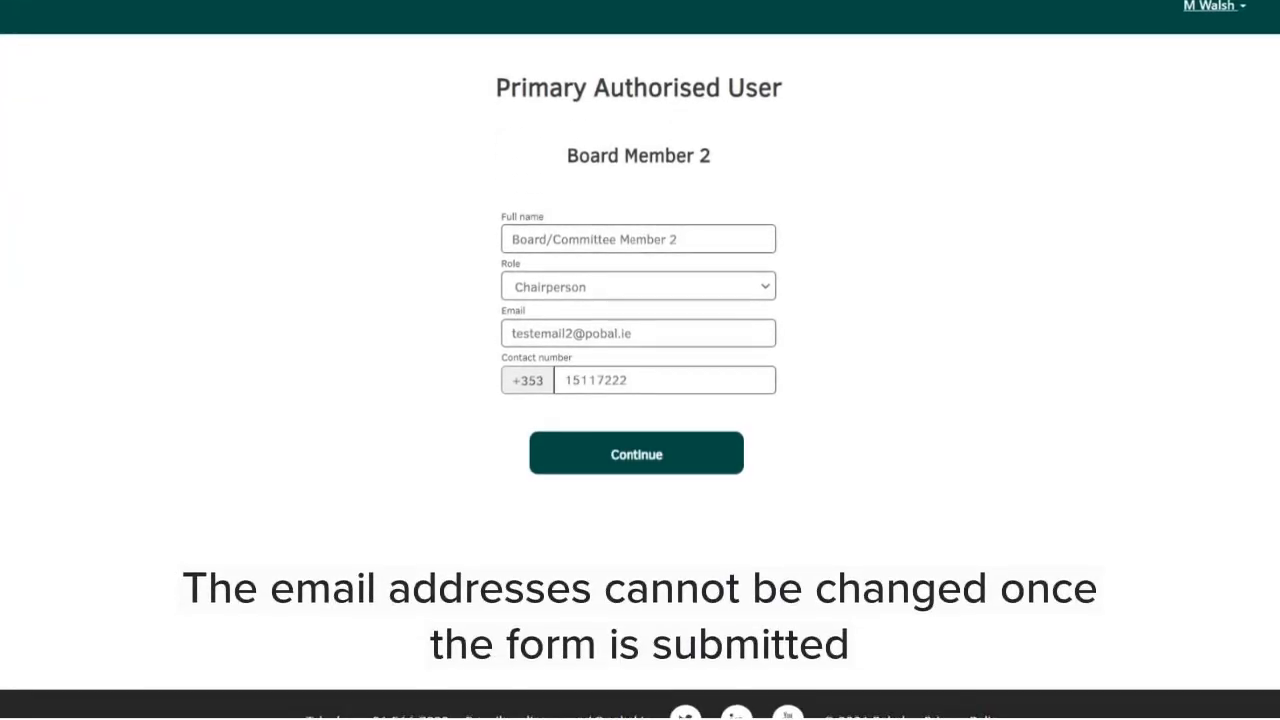
{"action": "scroll", "scroll_direction": "down", "scroll_amount": 3}
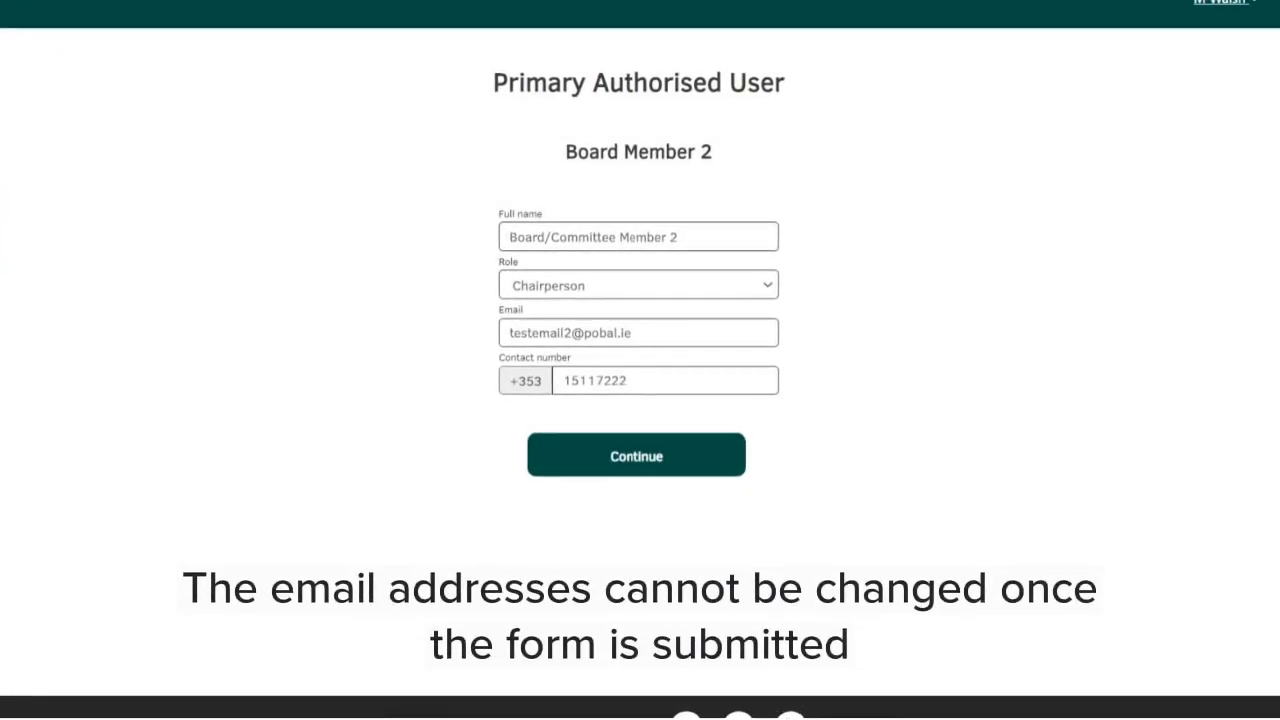
{"action": "left_click", "coordinate": [636, 456]}
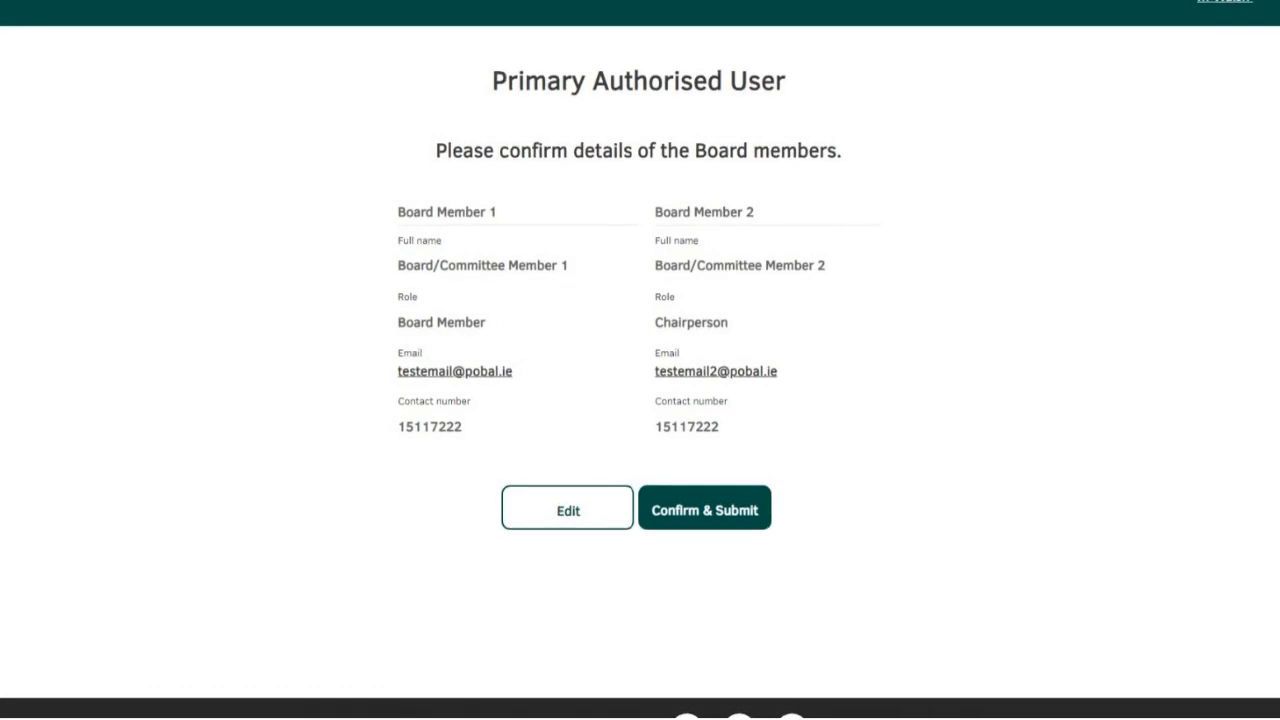
Submit the PAU request for board sign-off and continue to programme selection.
{"action": "left_click", "coordinate": [704, 508]}
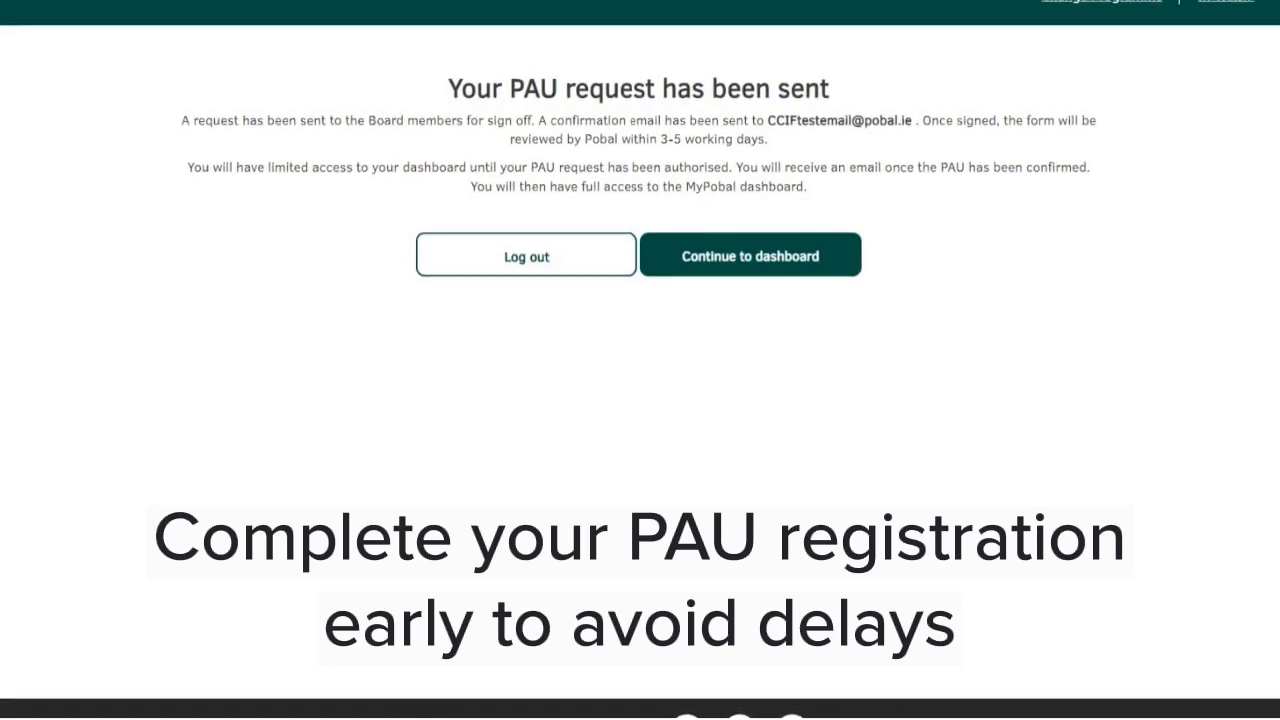
{"action": "left_click", "coordinate": [750, 254]}
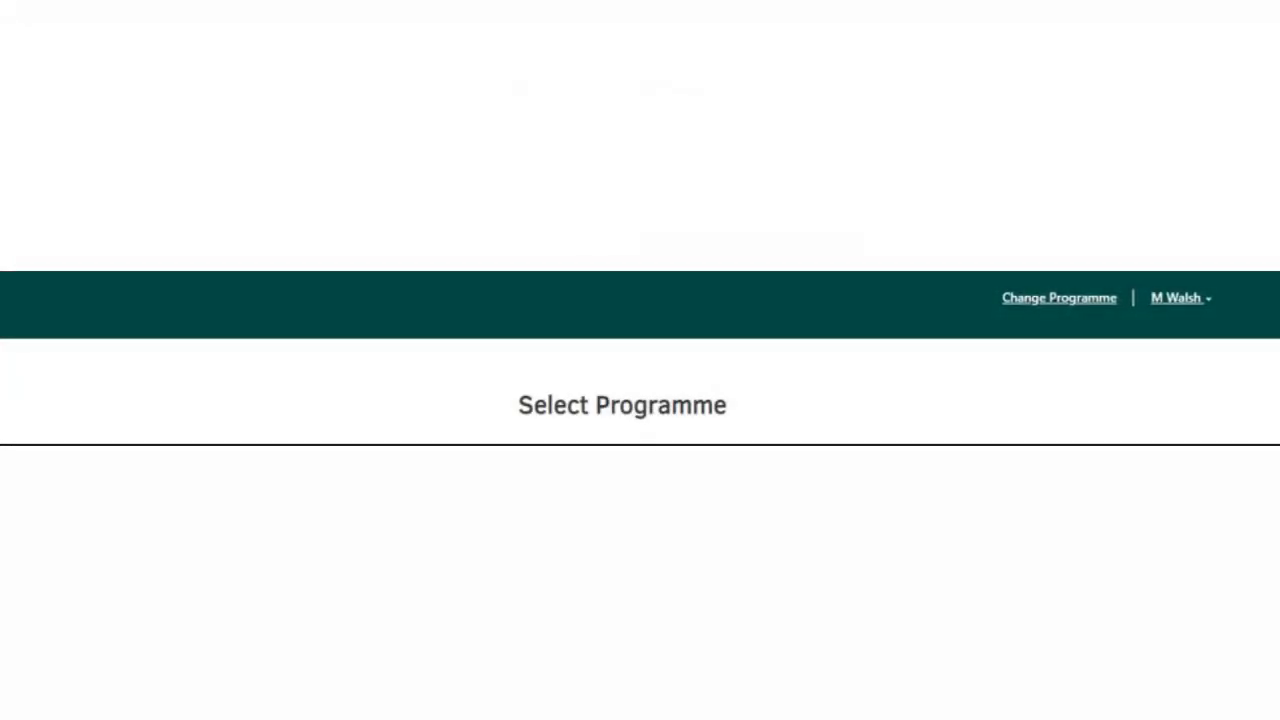